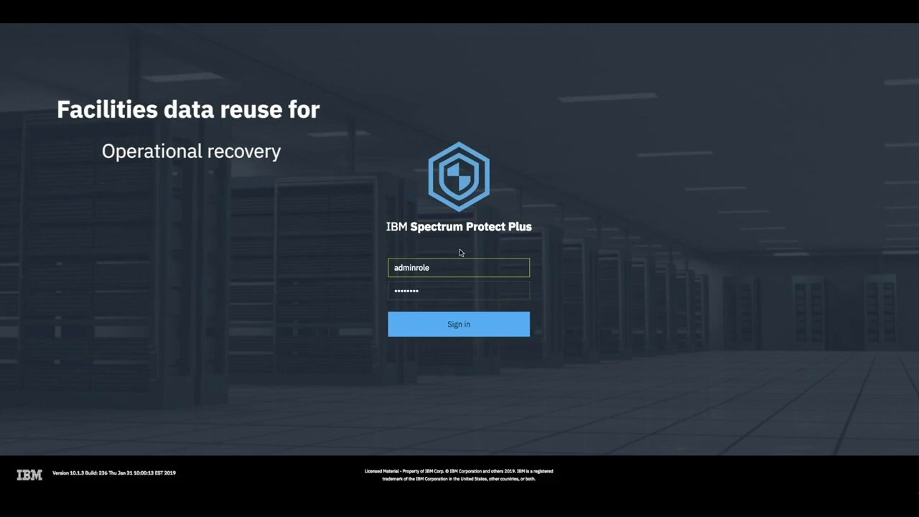
Step: Sign in as admin and review the dashboard's job history, capacity and device status panels
click(458, 325)
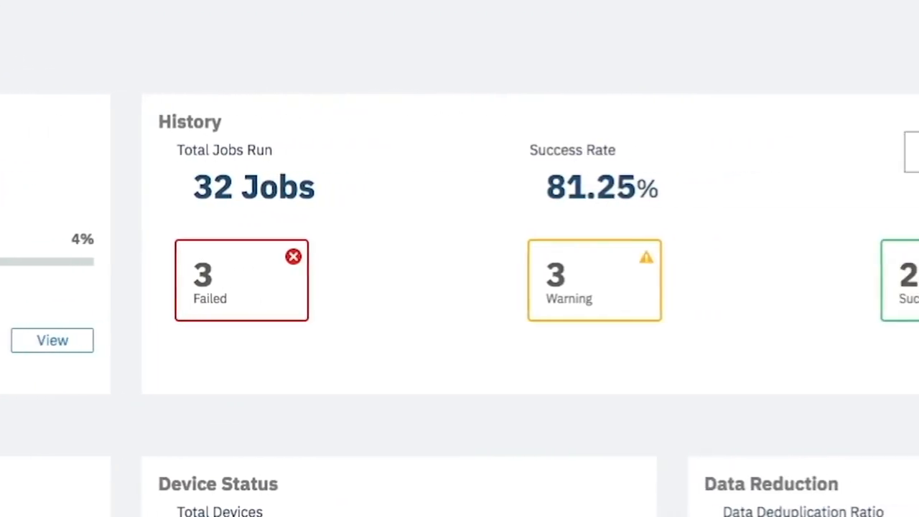
scroll(down, 3)
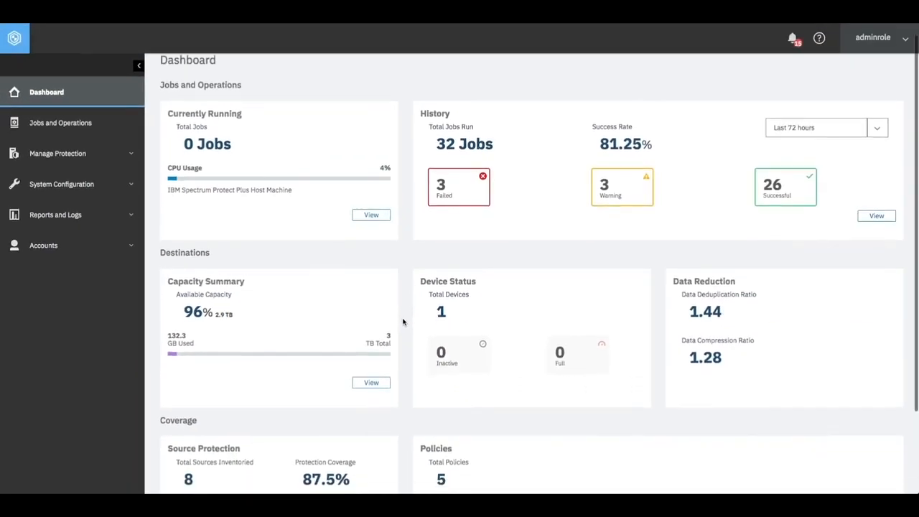
Step: View the Disk backup storage list with the single localhost server, then expand Manage Protection
click(60, 227)
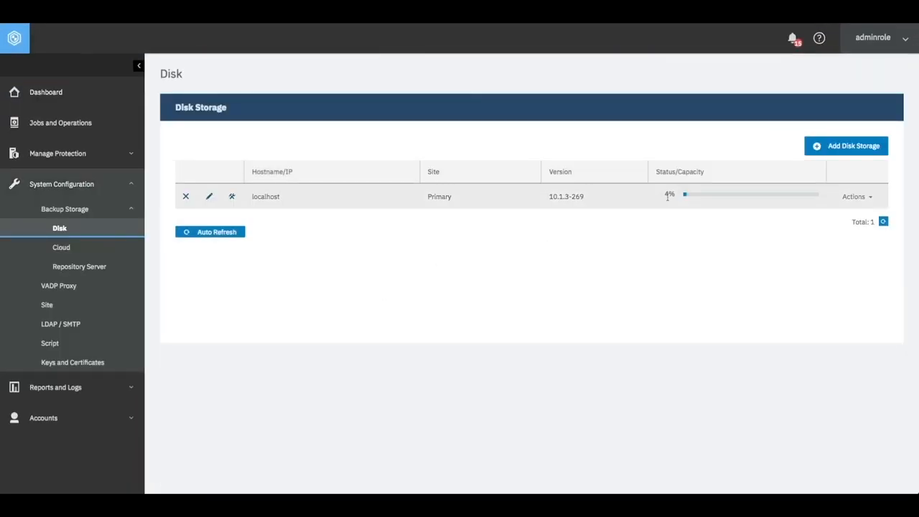
mouse_move(687, 196)
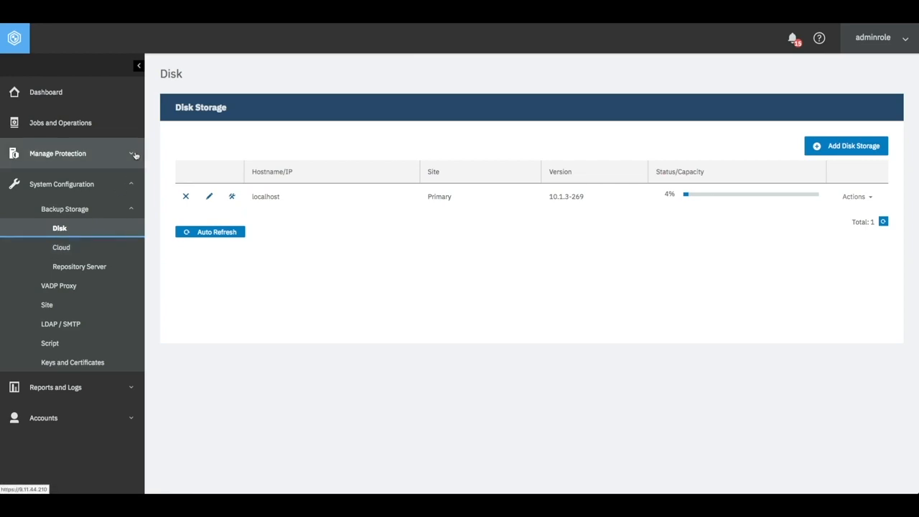
click(57, 152)
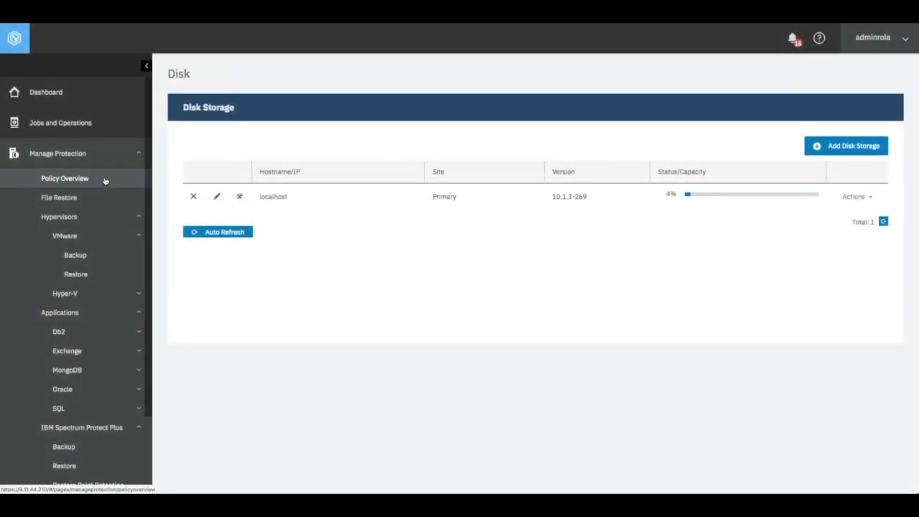
Step: View the Policy Overview charts and the table of five SLA policies
click(64, 179)
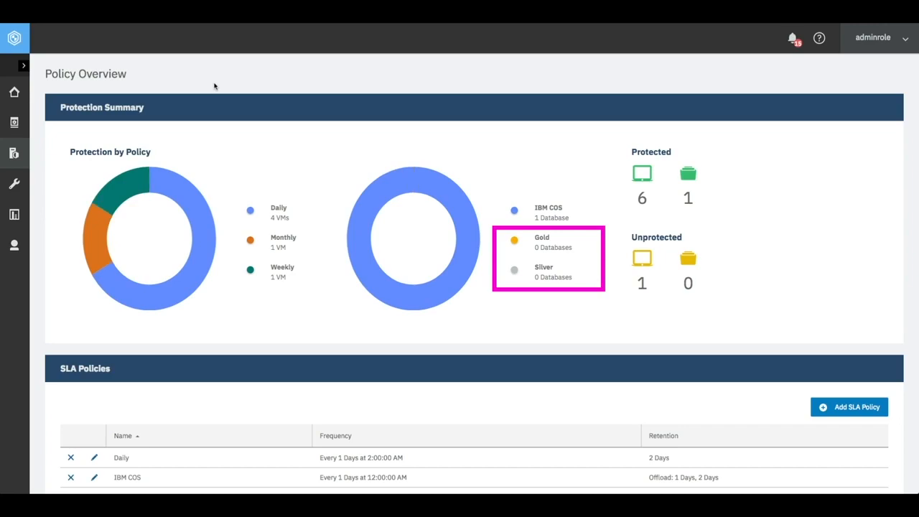
scroll(down, 3)
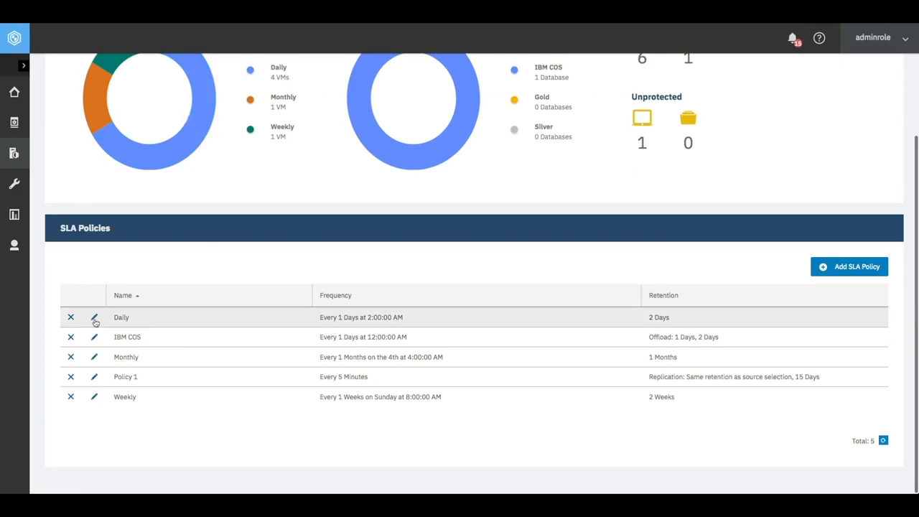
Step: Edit the Daily SLA policy, reviewing its replication settings and enabling Offload to Cloud Storage
click(95, 318)
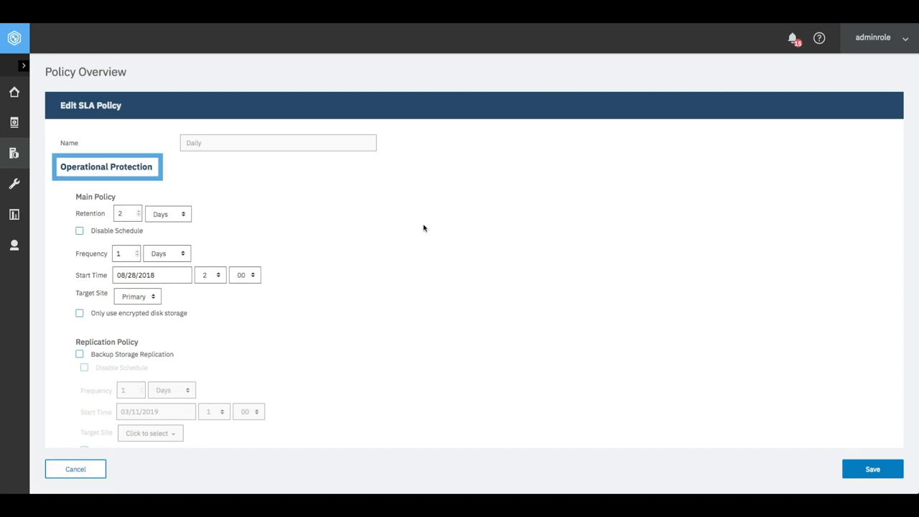
scroll(down, 3)
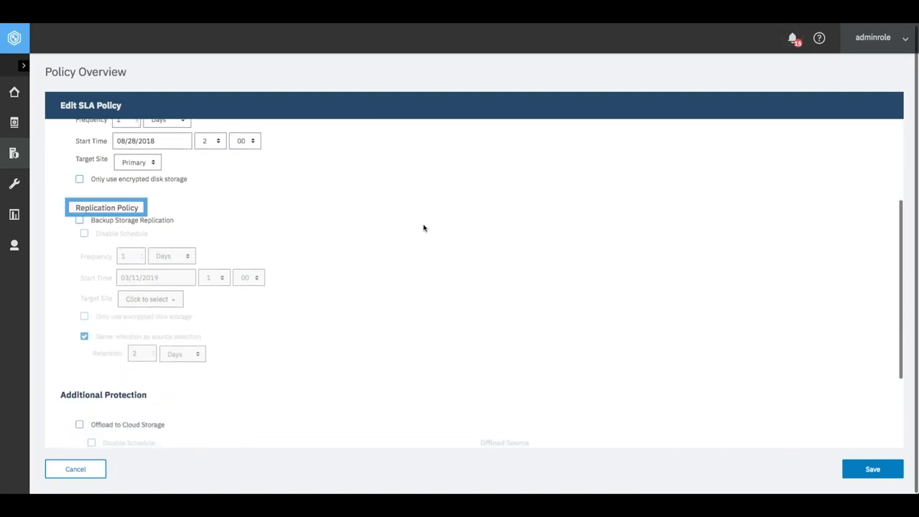
scroll(down, 3)
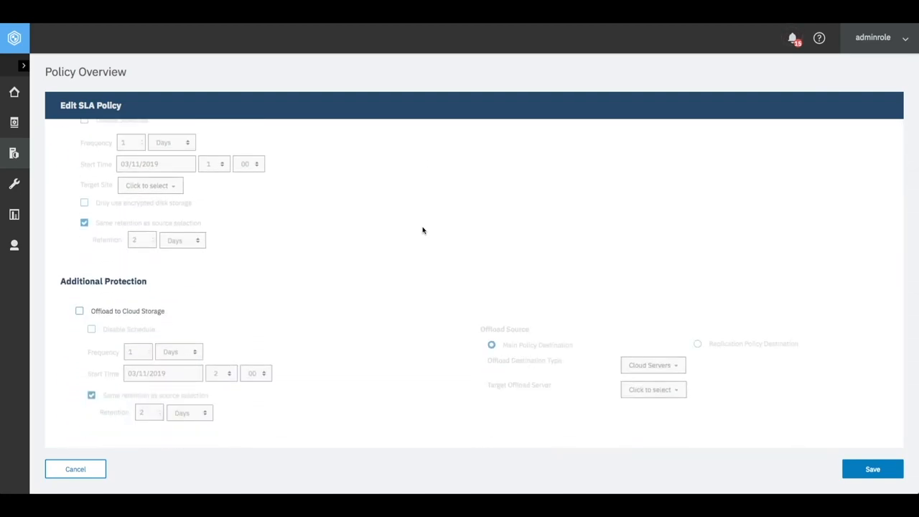
click(81, 310)
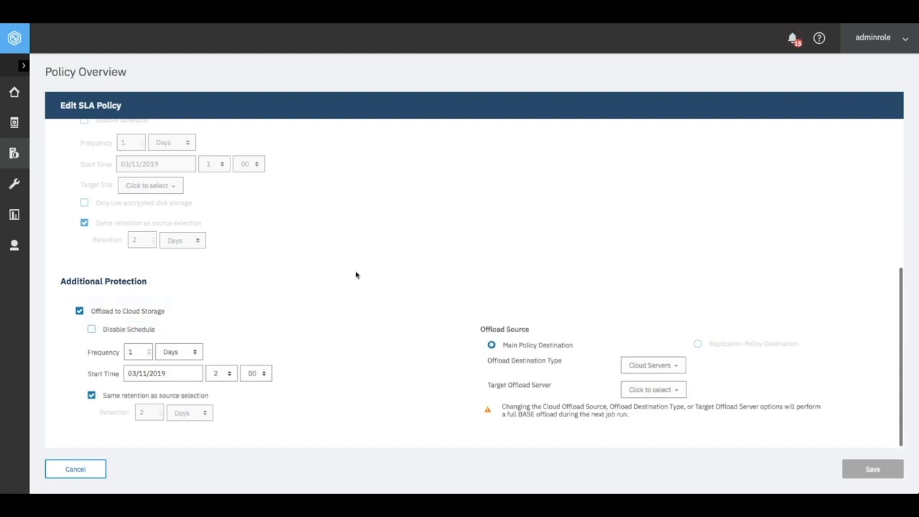
click(652, 389)
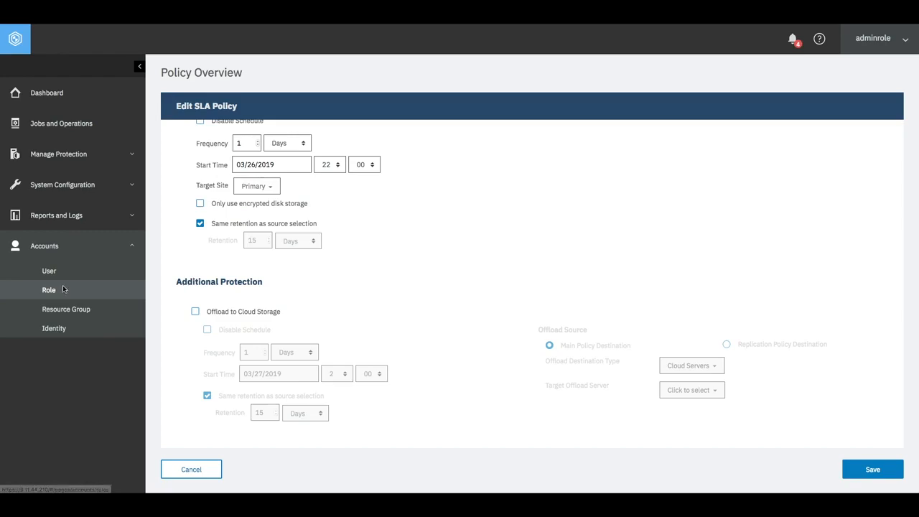
Step: Review the Application Admin role's permission groups, then view Jobs and Operations with no running jobs
click(49, 290)
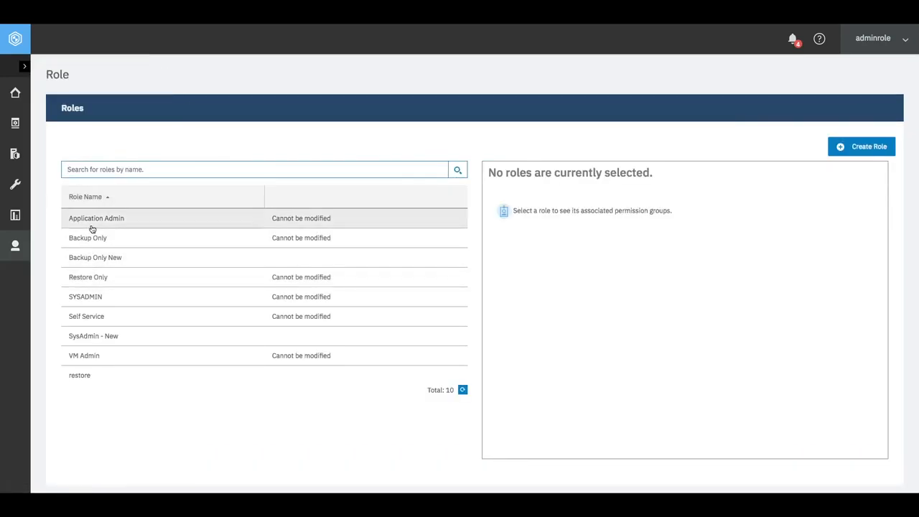
click(96, 219)
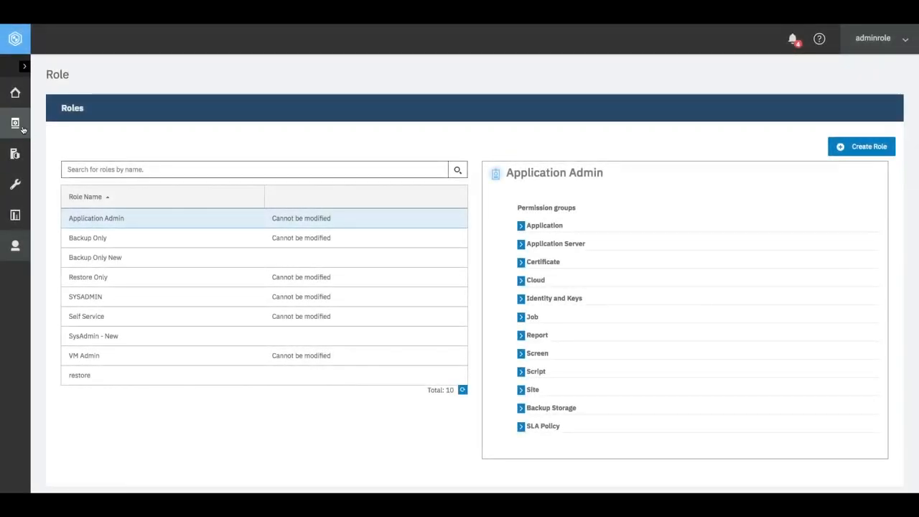
click(14, 124)
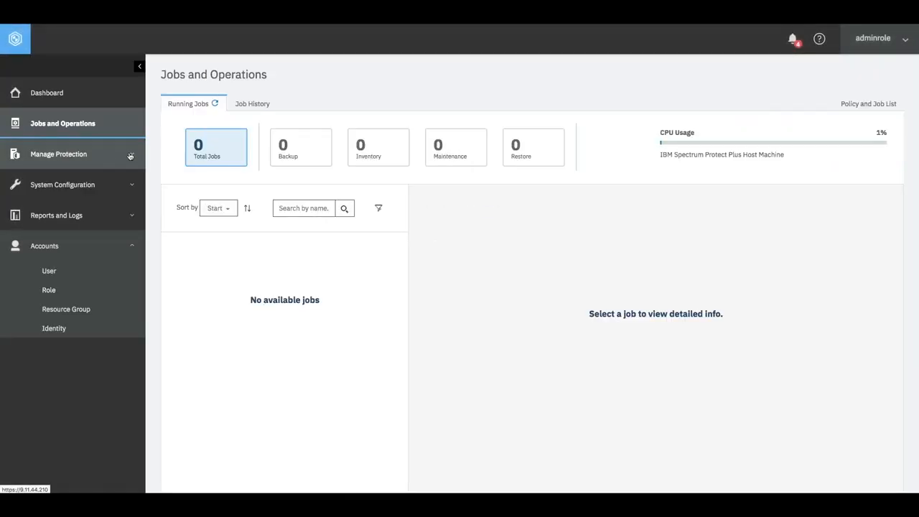
Step: On VMware Restore, search '*' and list HapSeng_VM1's restore points for the Restore List
click(57, 154)
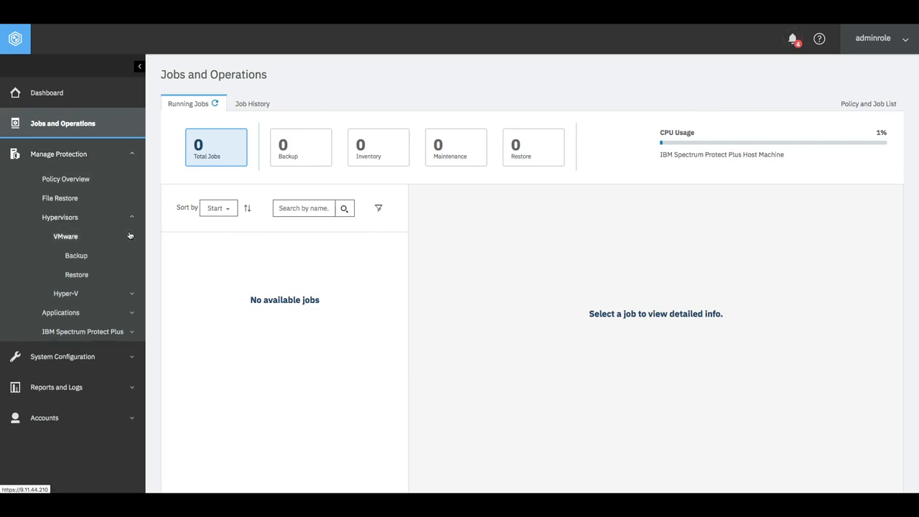
click(76, 275)
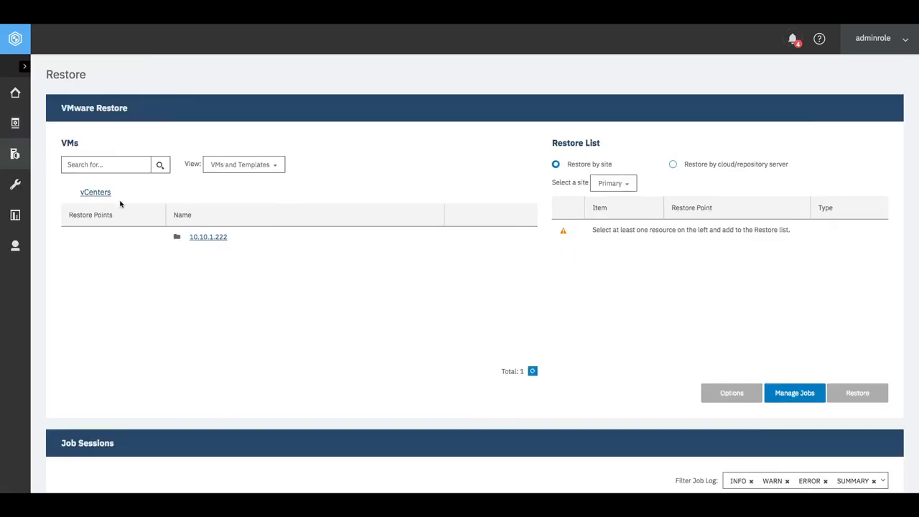
text(*)
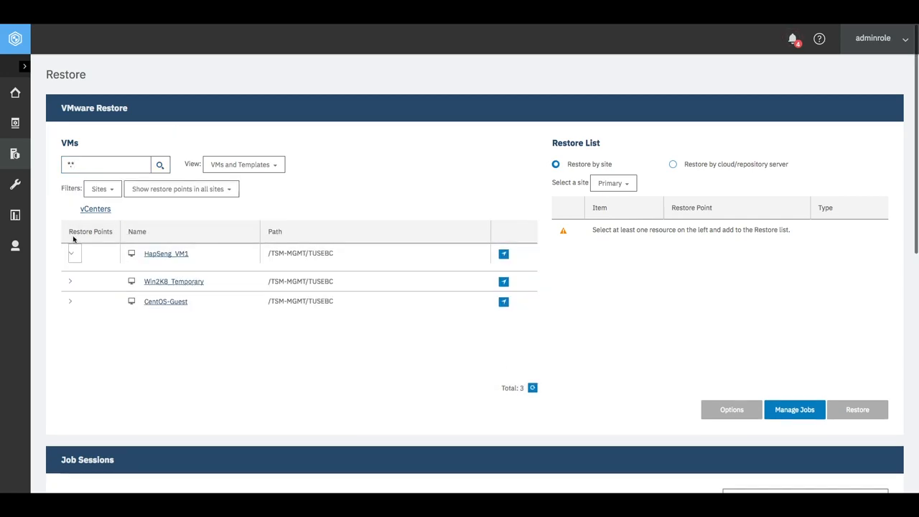
click(71, 253)
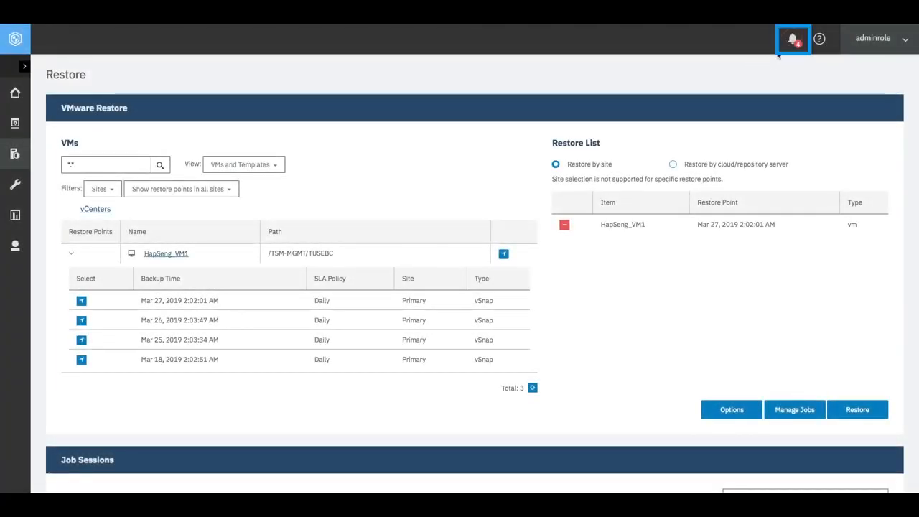
Step: From the alerts bell, view the Maintenance job's log in Job History
click(792, 37)
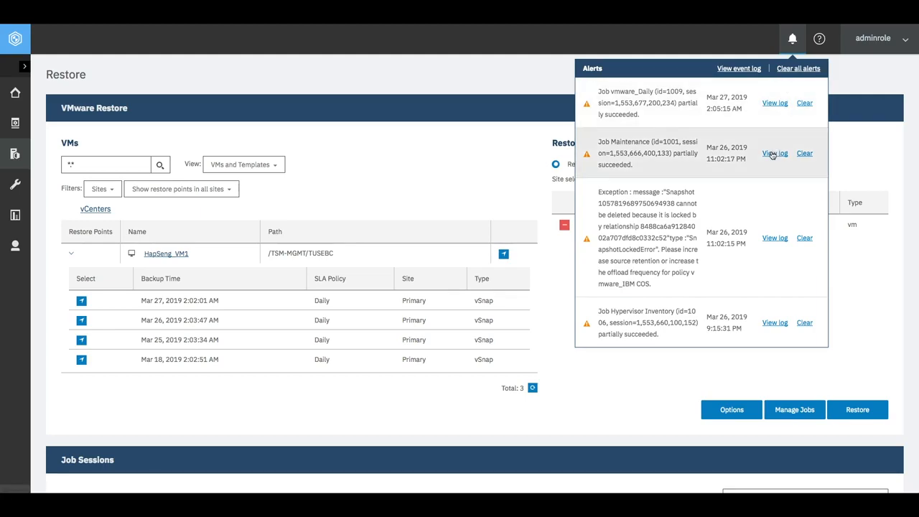
click(775, 153)
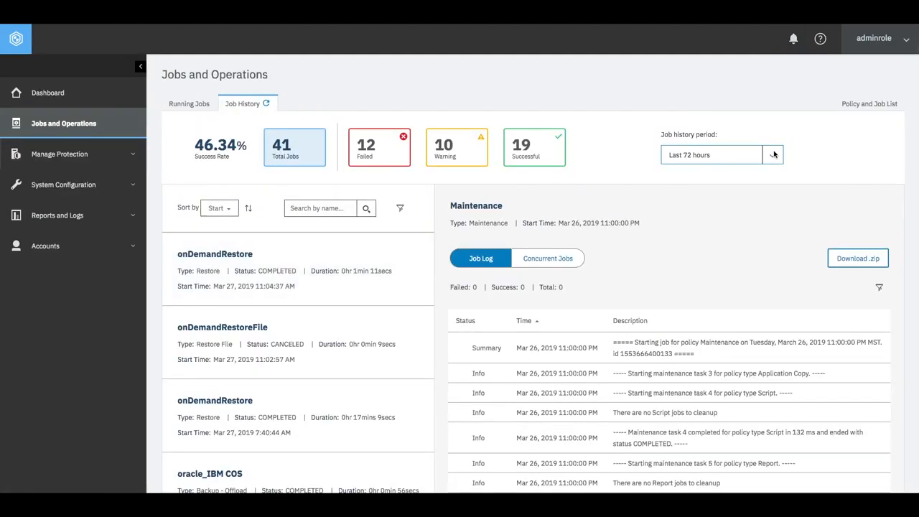
scroll(down, 3)
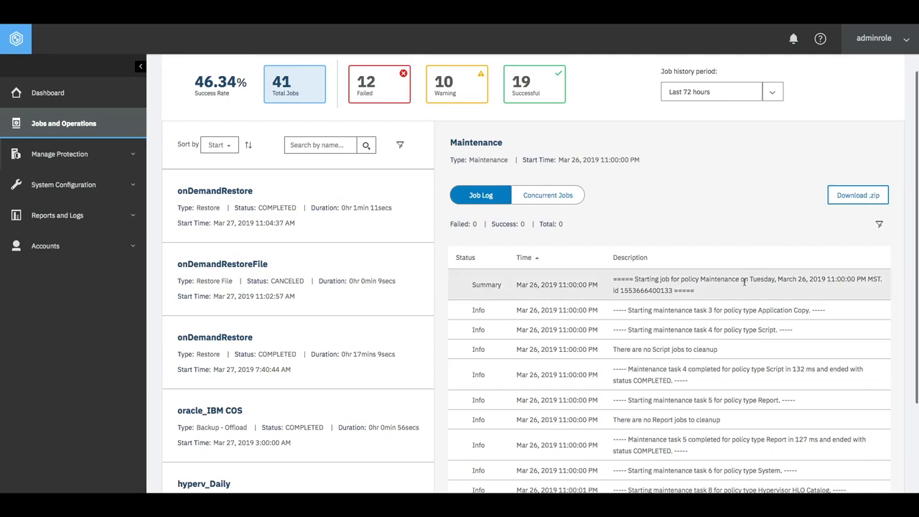
mouse_move(741, 293)
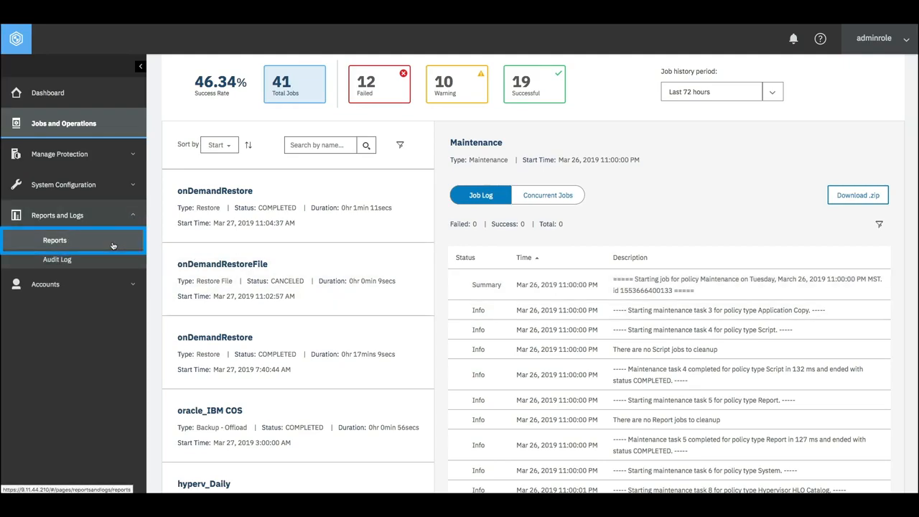
Step: Select the Job report in Reports and run it for all job types
click(54, 240)
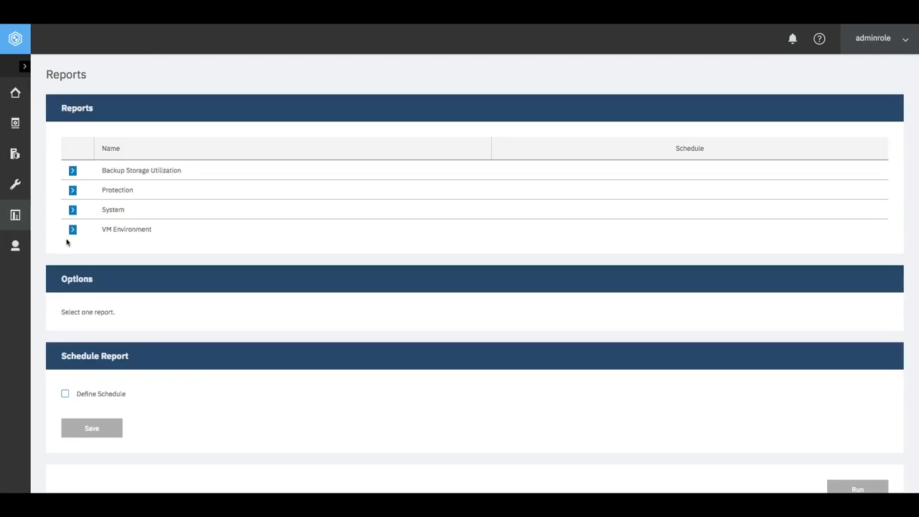
click(72, 209)
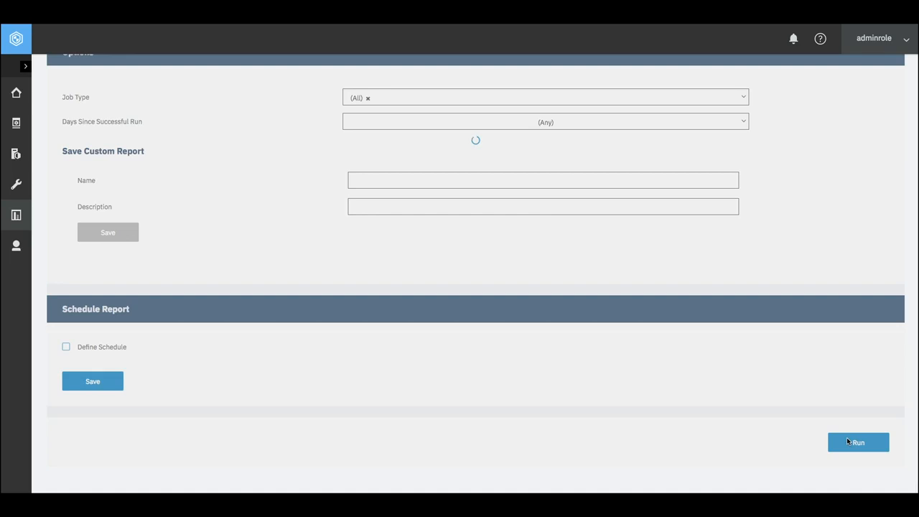
click(857, 442)
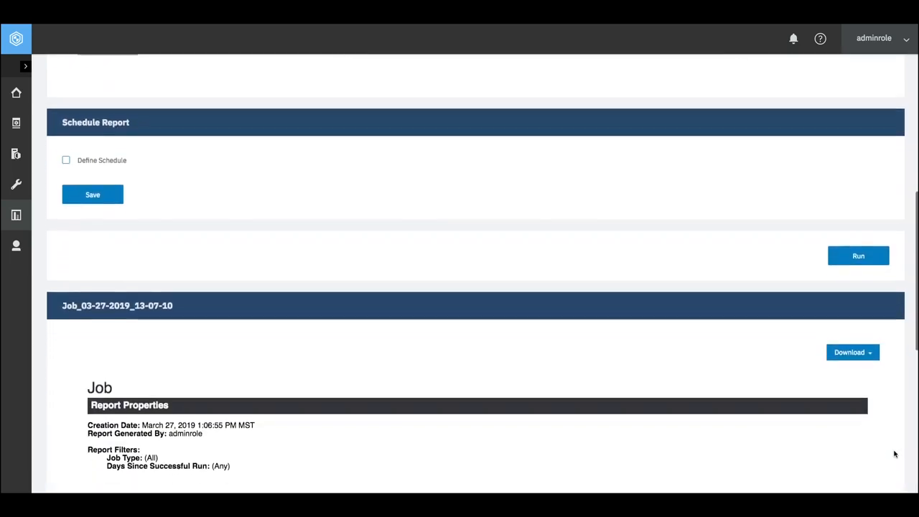
scroll(down, 3)
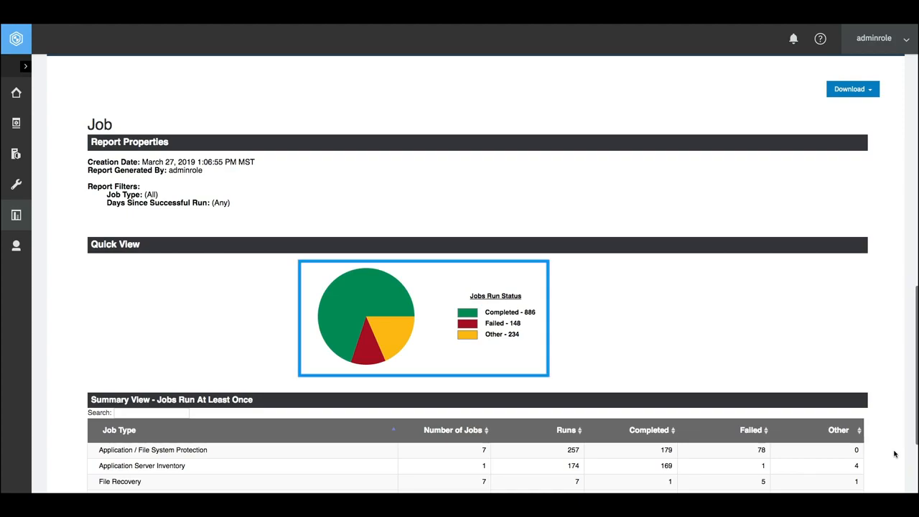
scroll(down, 3)
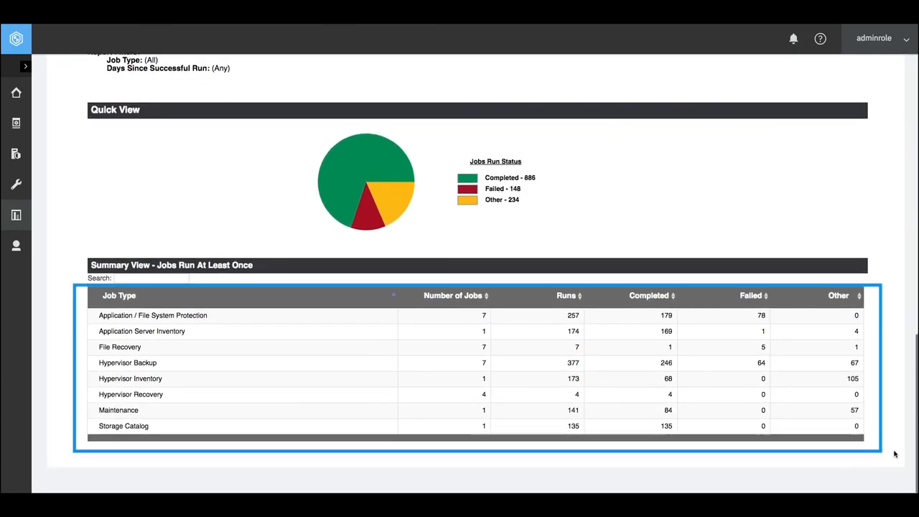
scroll(down, 3)
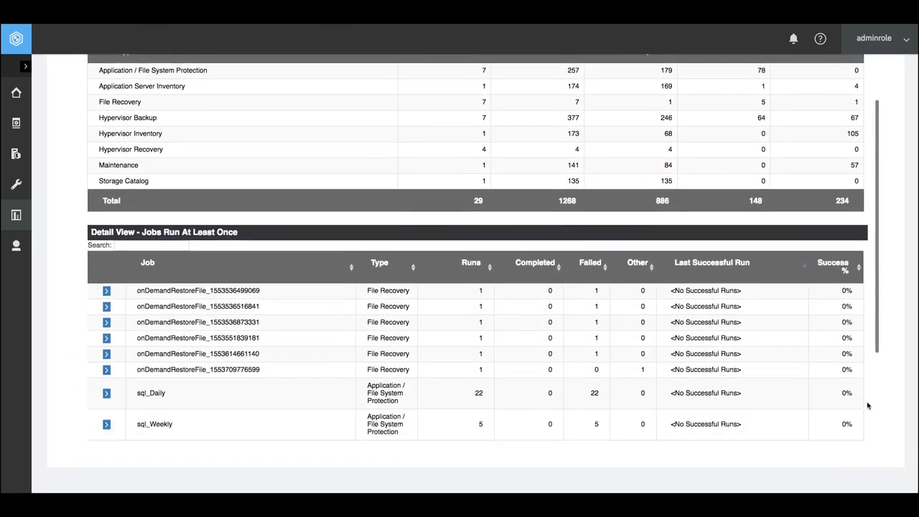
scroll(down, 3)
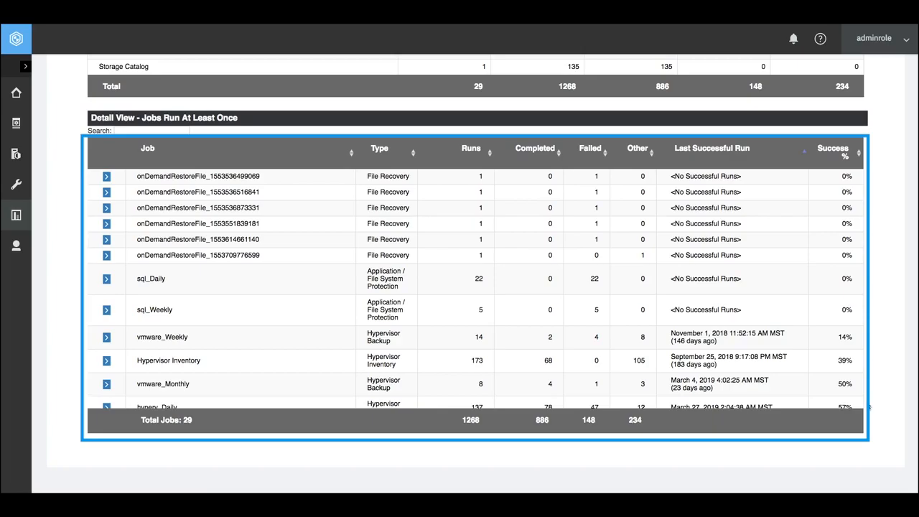